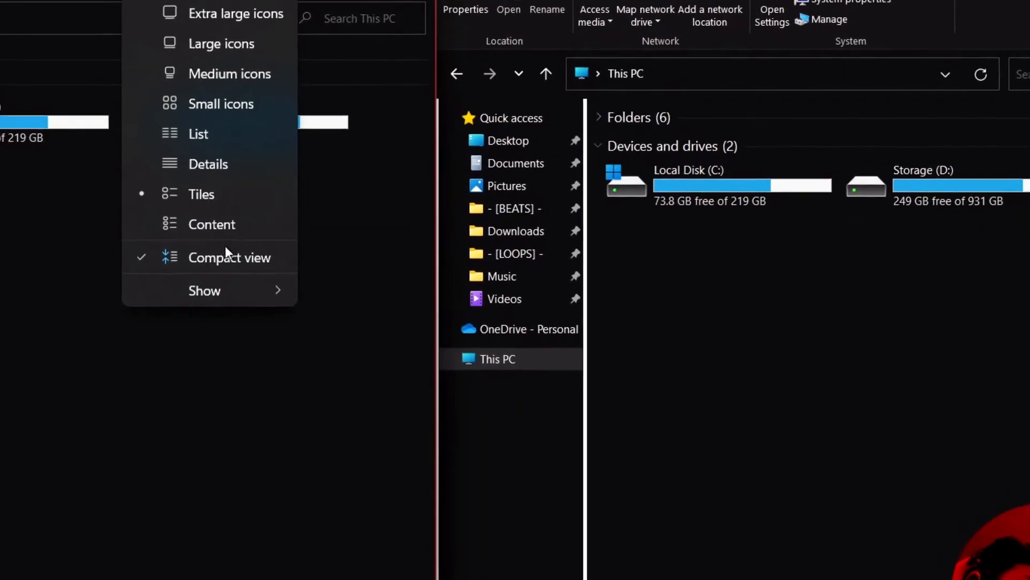
Step: Turn on Hidden items under View > Show so ProgramData appears on Local Disk (C:)
click(205, 291)
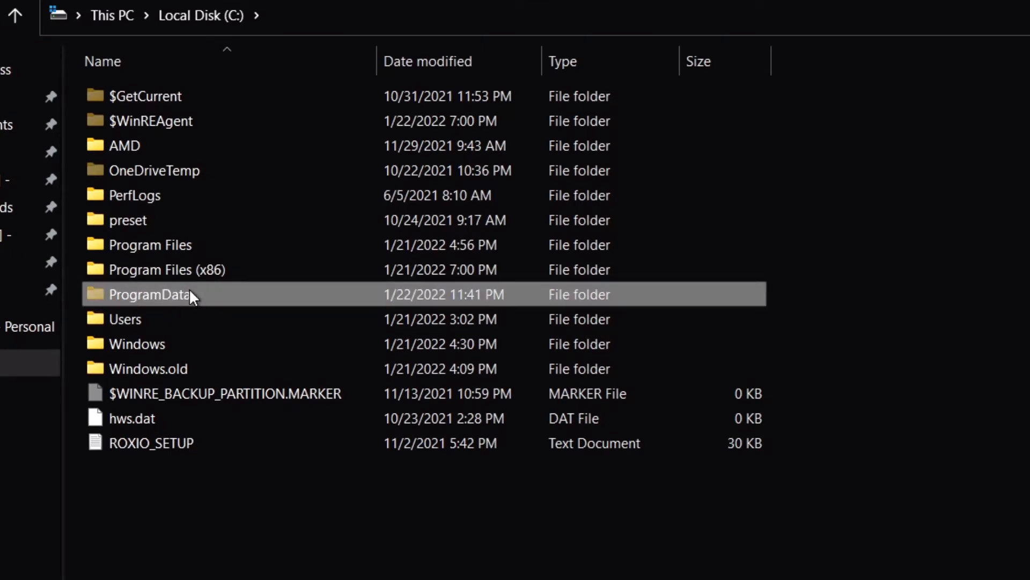
Step: Open the hidden ProgramData folder on C: and scroll through its application folders
double_click(158, 293)
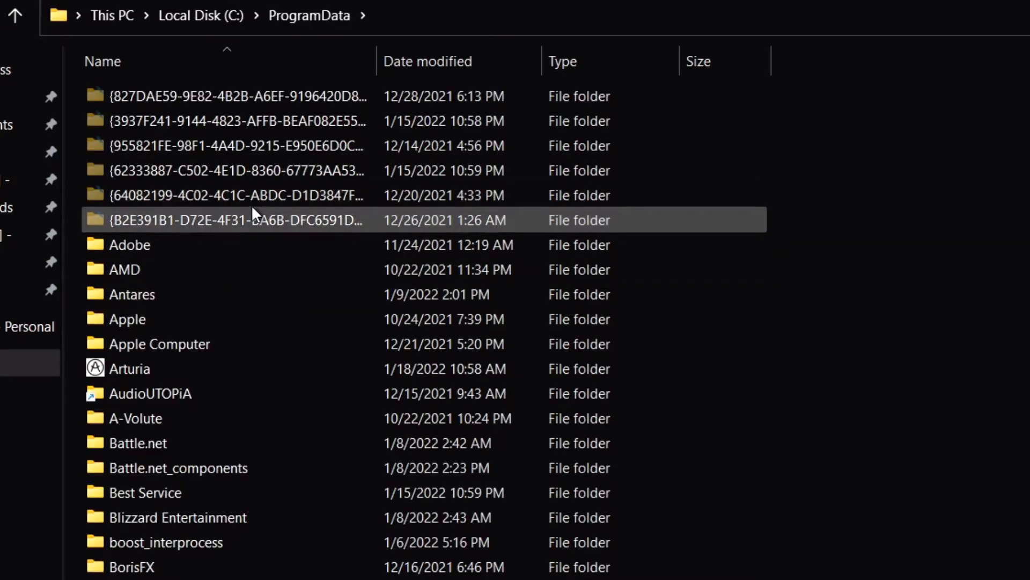
scroll(down, 3)
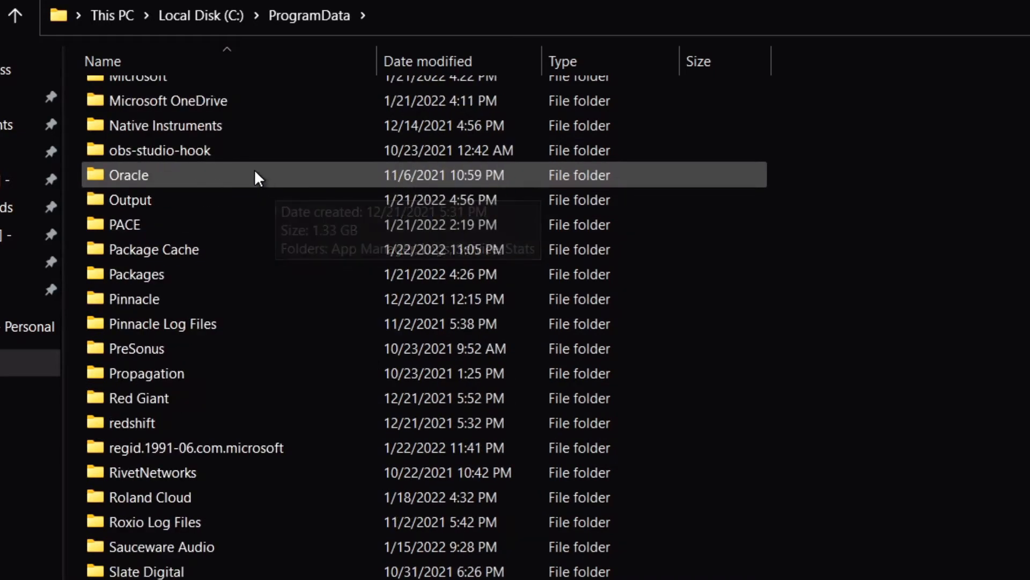
Step: Go into Output, then Thermal, then Presets to list the preset categories
double_click(129, 200)
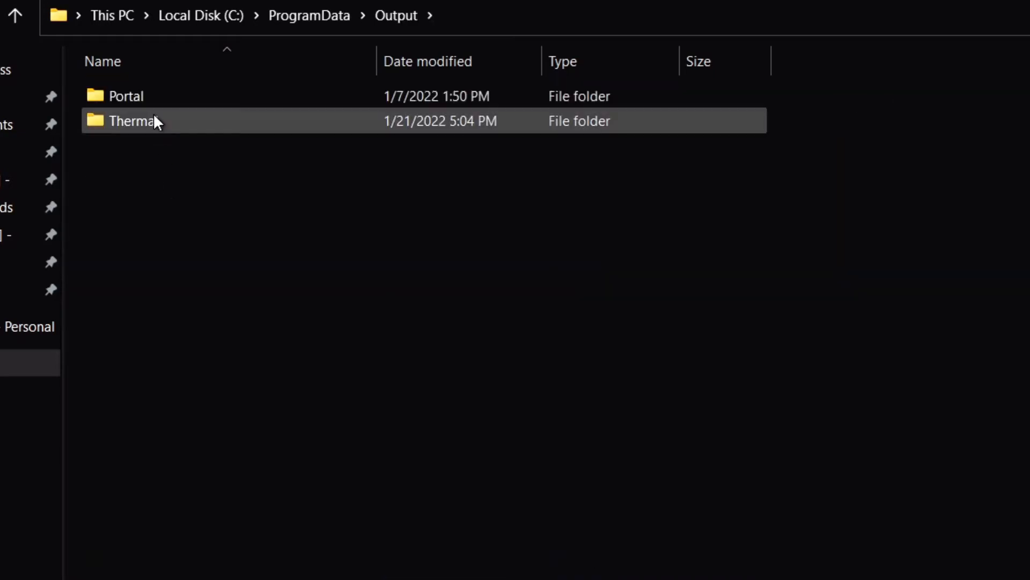
double_click(134, 120)
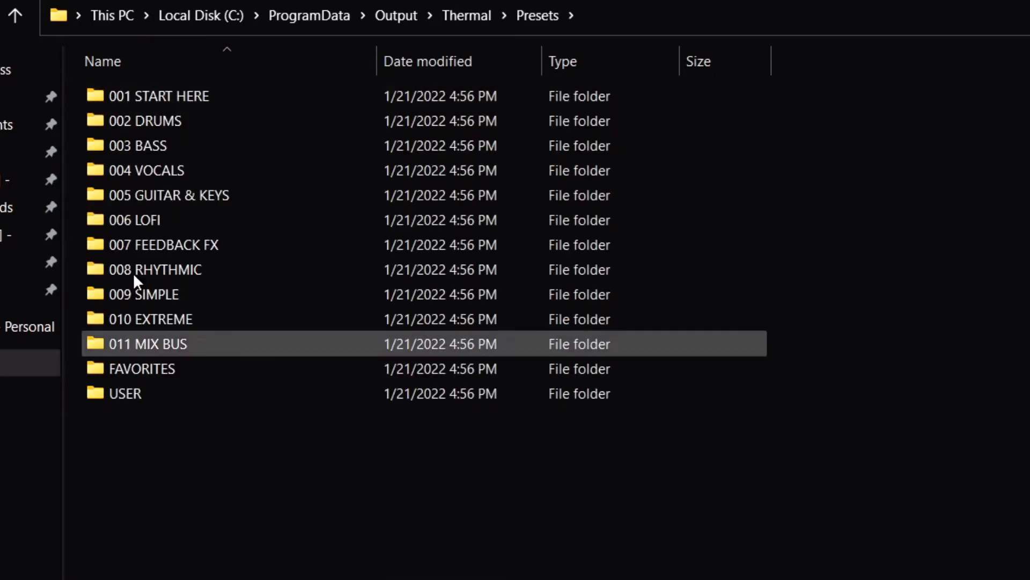
click(352, 450)
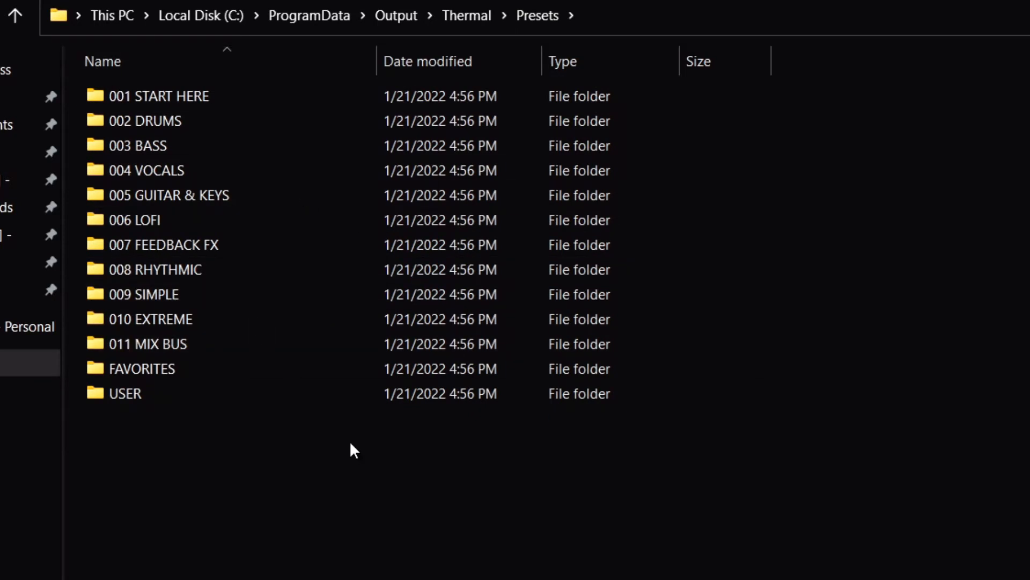